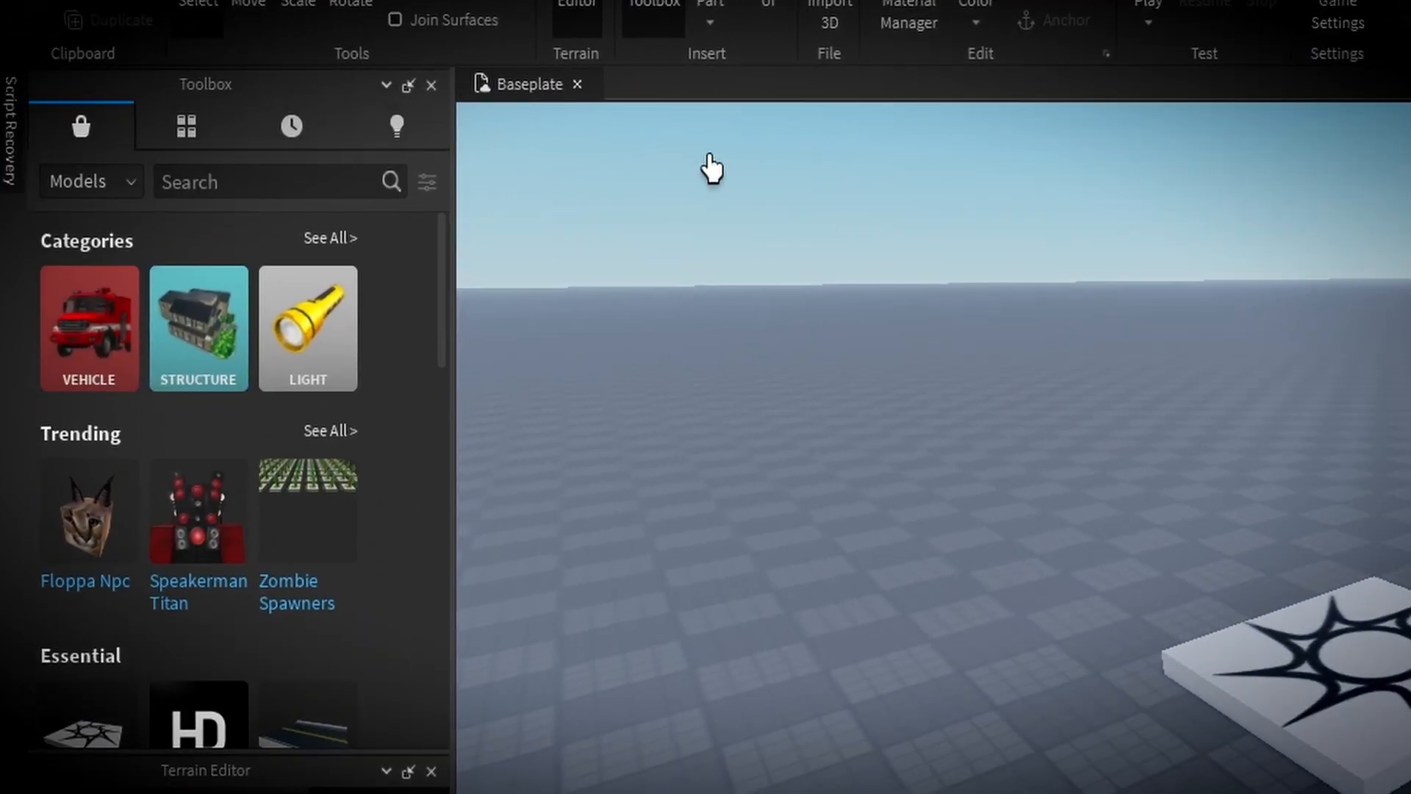
- Search the Toolbox Models for 'flesh' themed assets
text(fle)
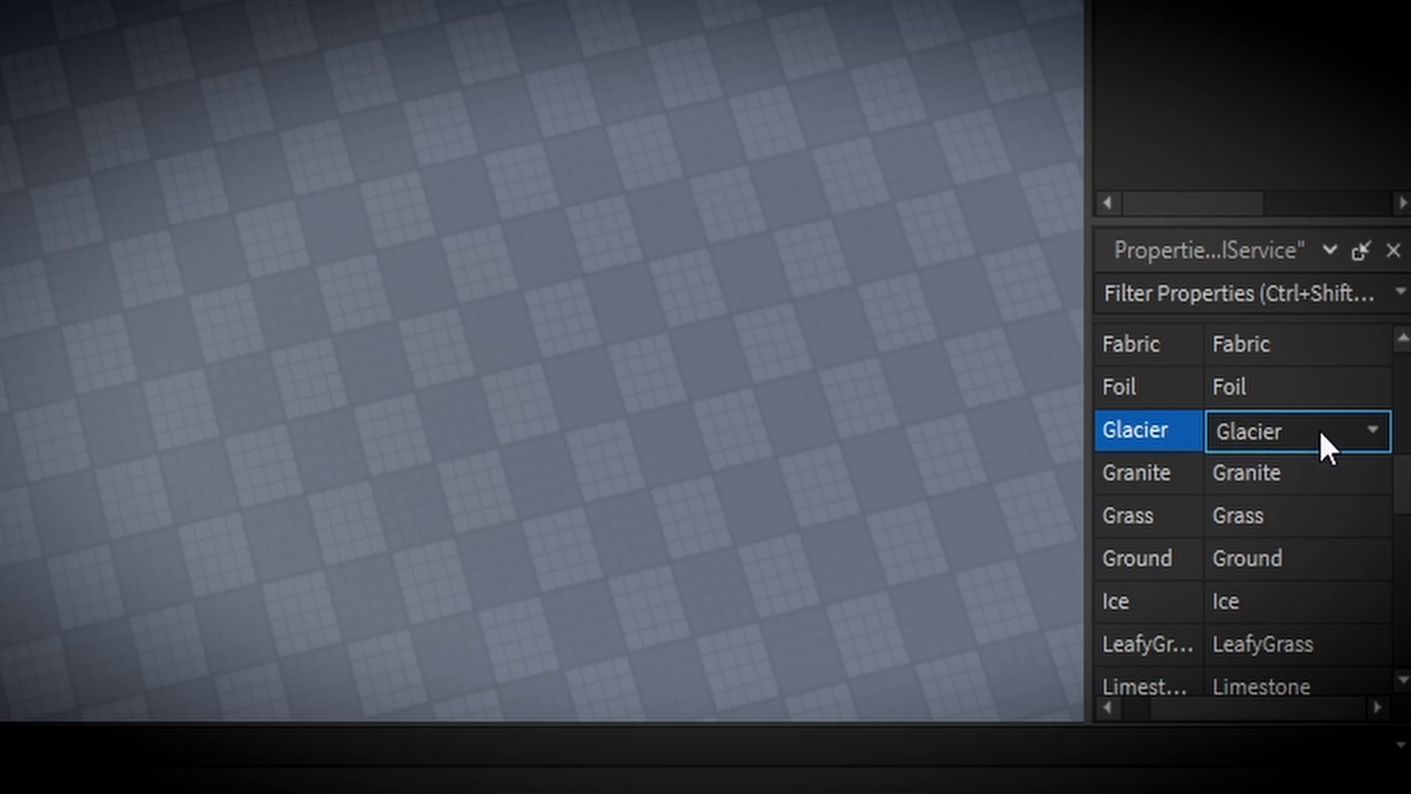
mouse_move(1336, 543)
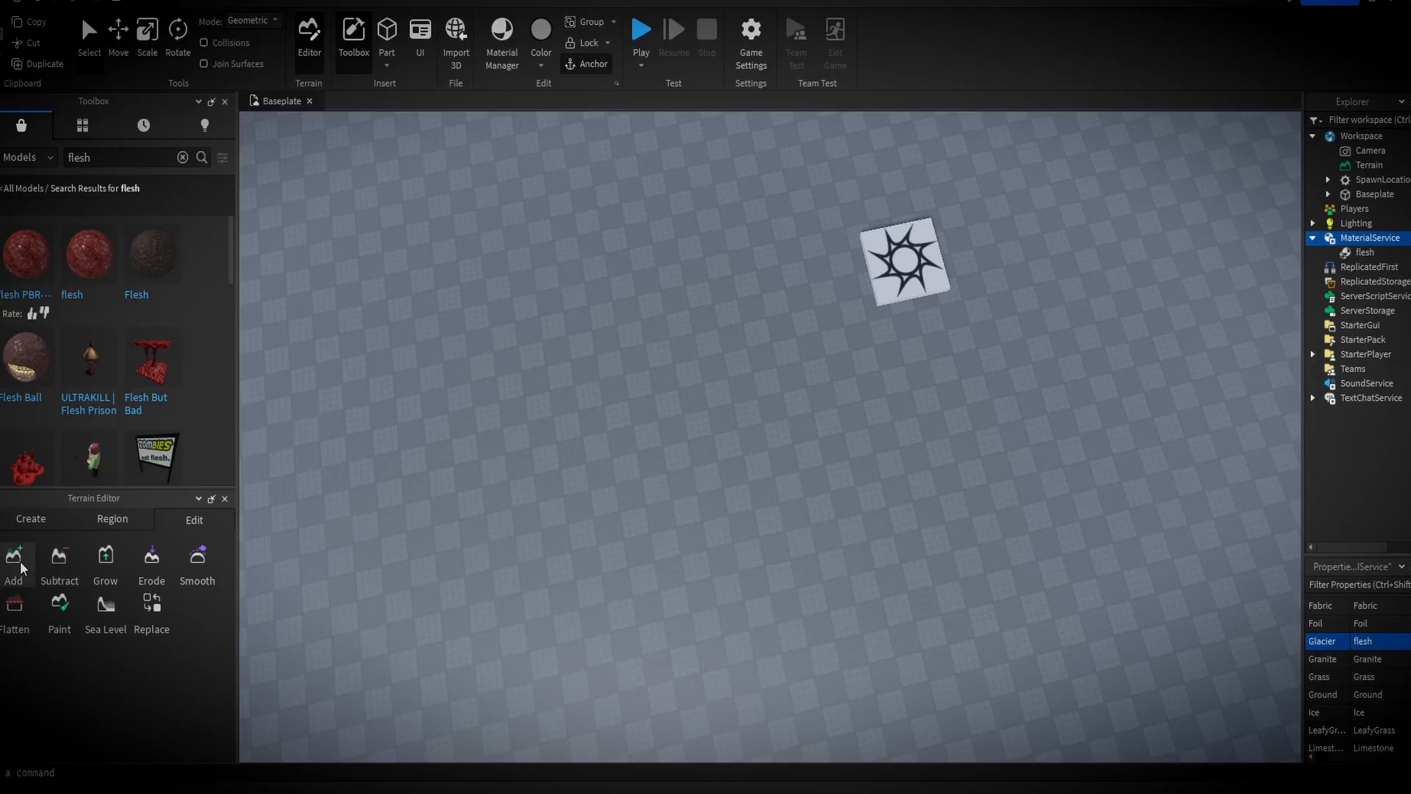
- Paint a large flesh-textured Glacier terrain mound onto the baseplate with the Add tool
click(13, 558)
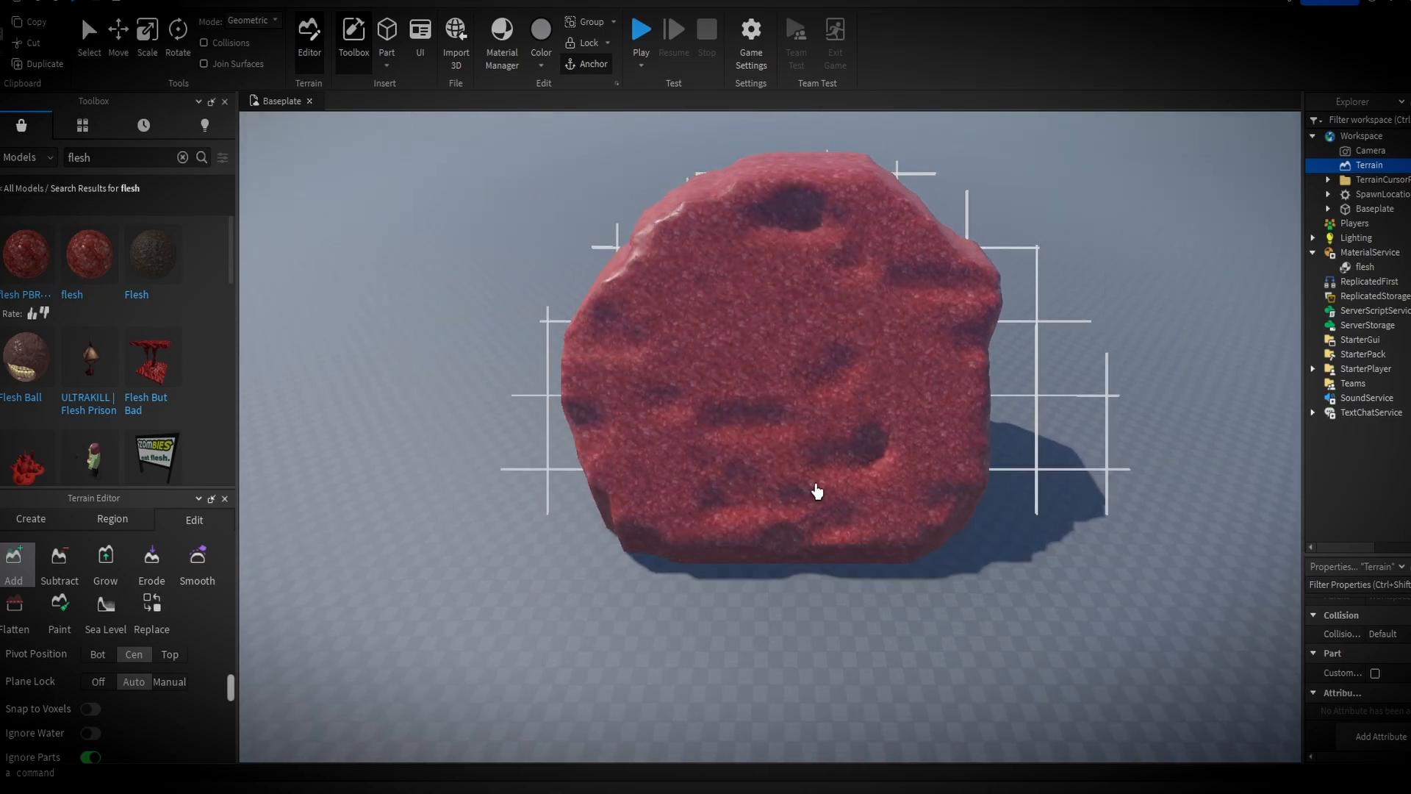
- Grow the flesh terrain outward into a wide dark red ground surface
click(105, 560)
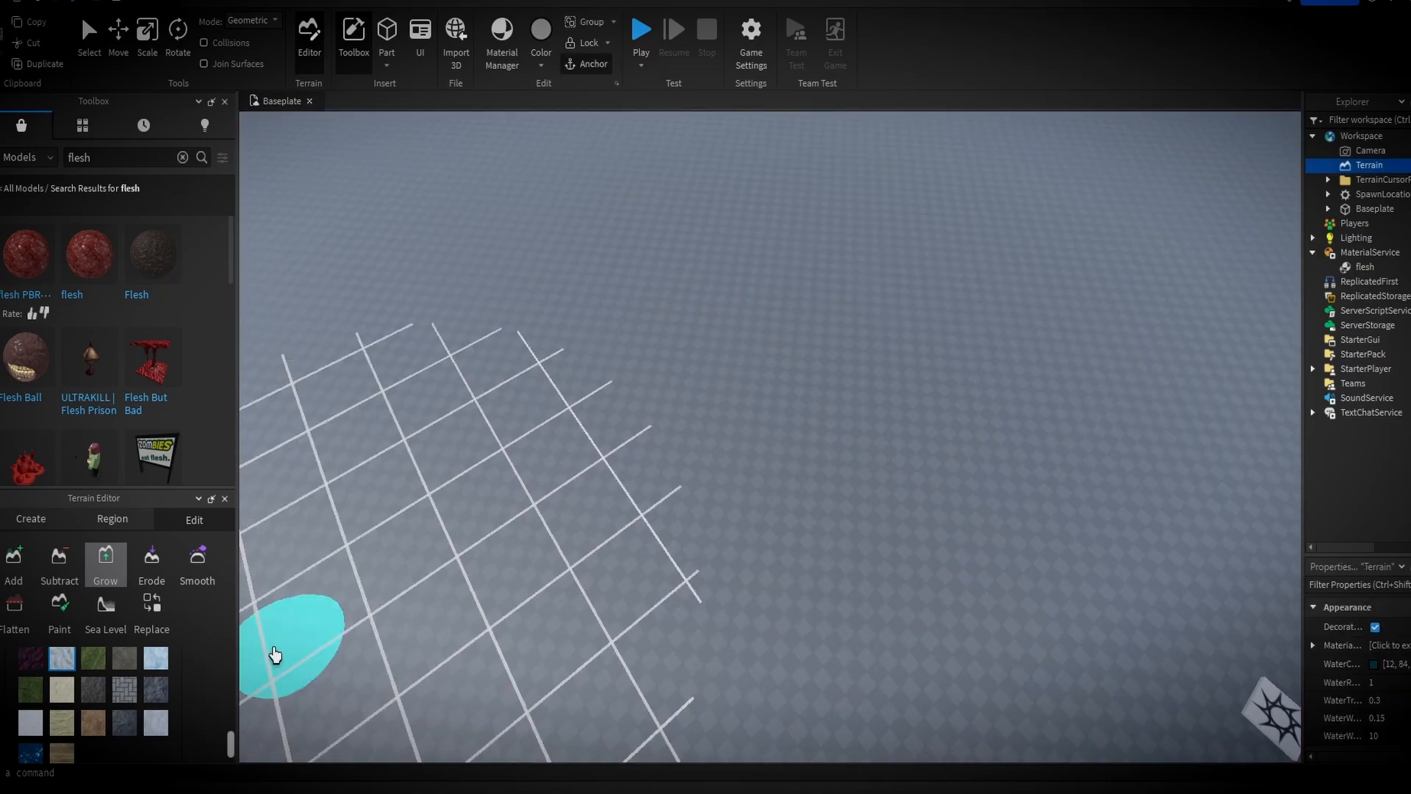
click(13, 563)
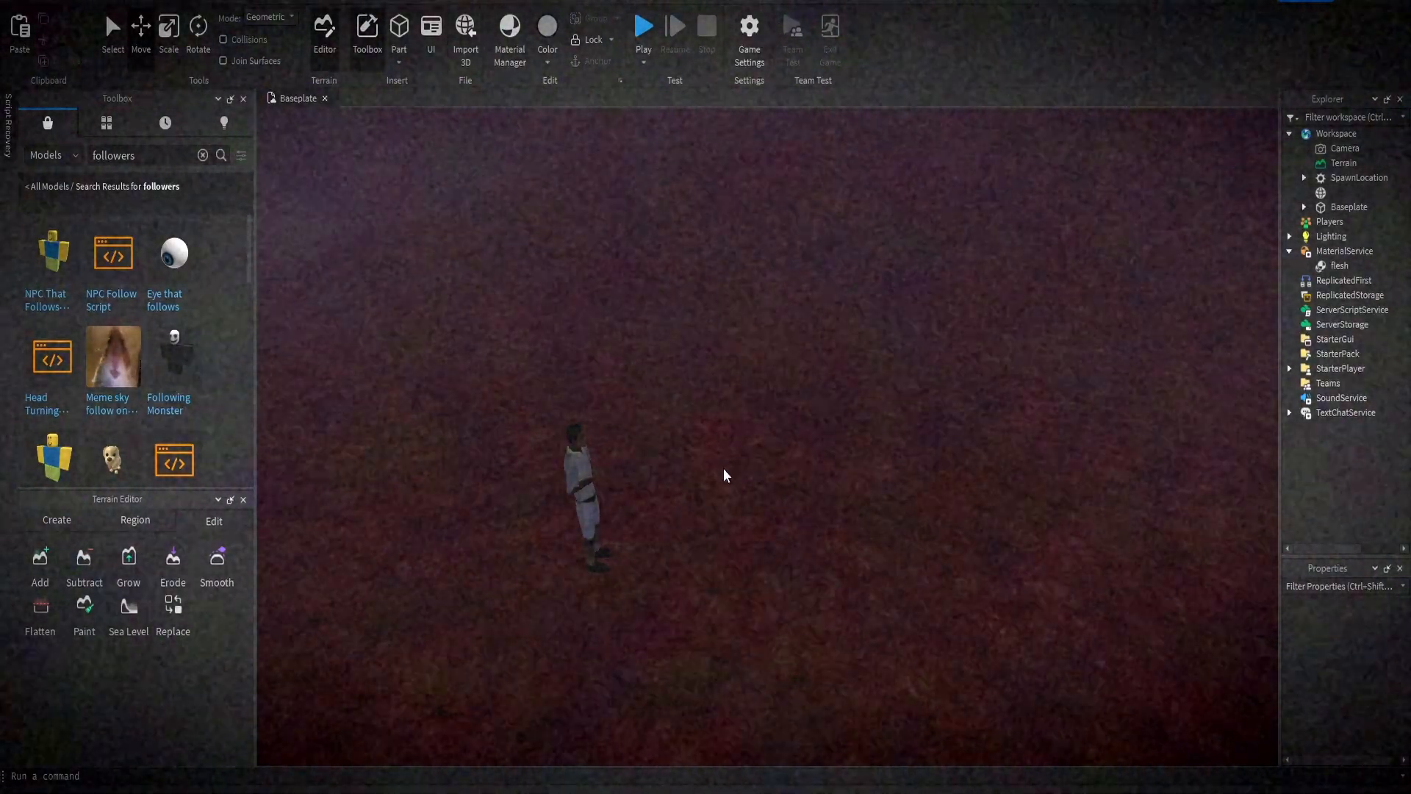
- Insert follower NPC figures onto the ground, then search the Toolbox for 'fire'
click(580, 467)
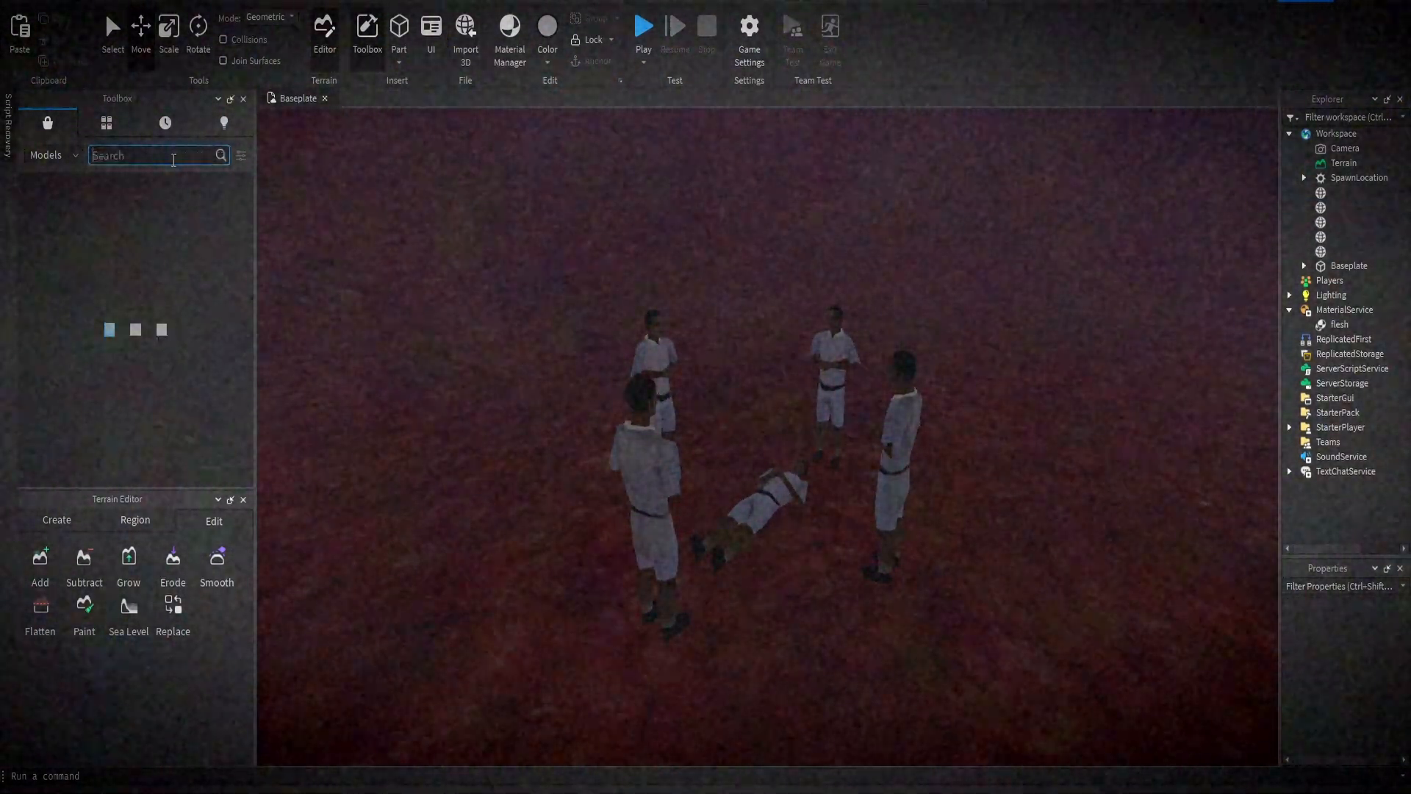
text(fire)
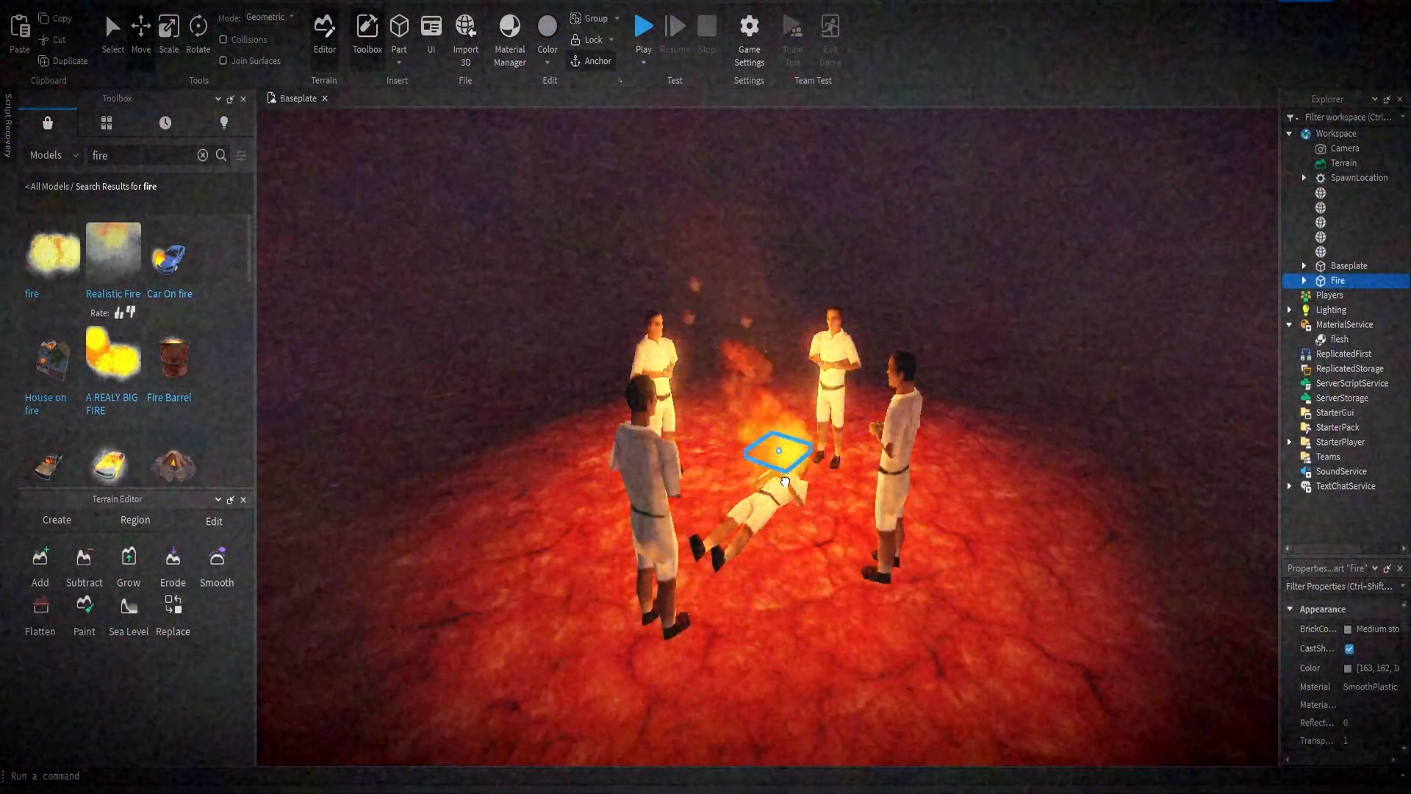
- Leave the inserted fire glowing at the followers' centre and deselect it to view the scene
click(803, 616)
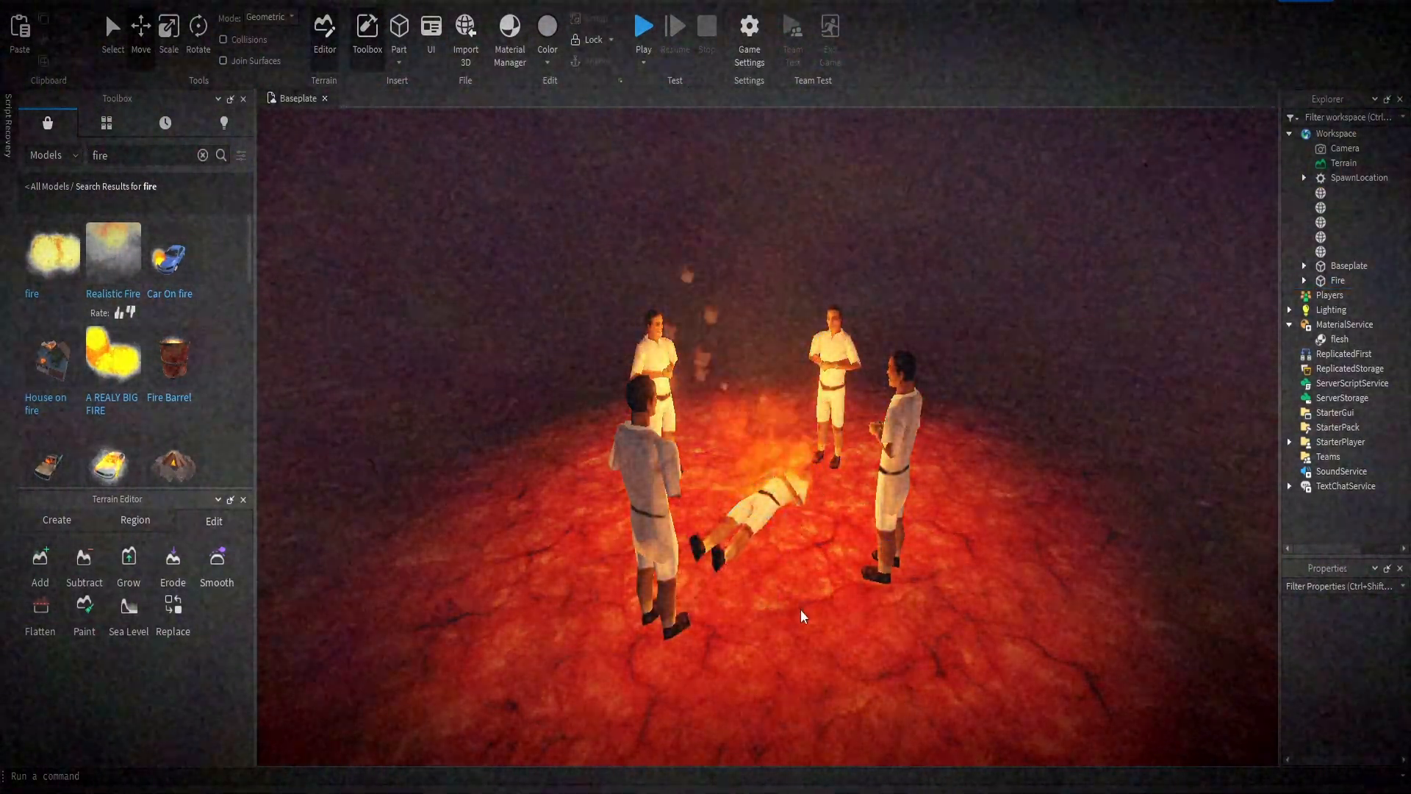